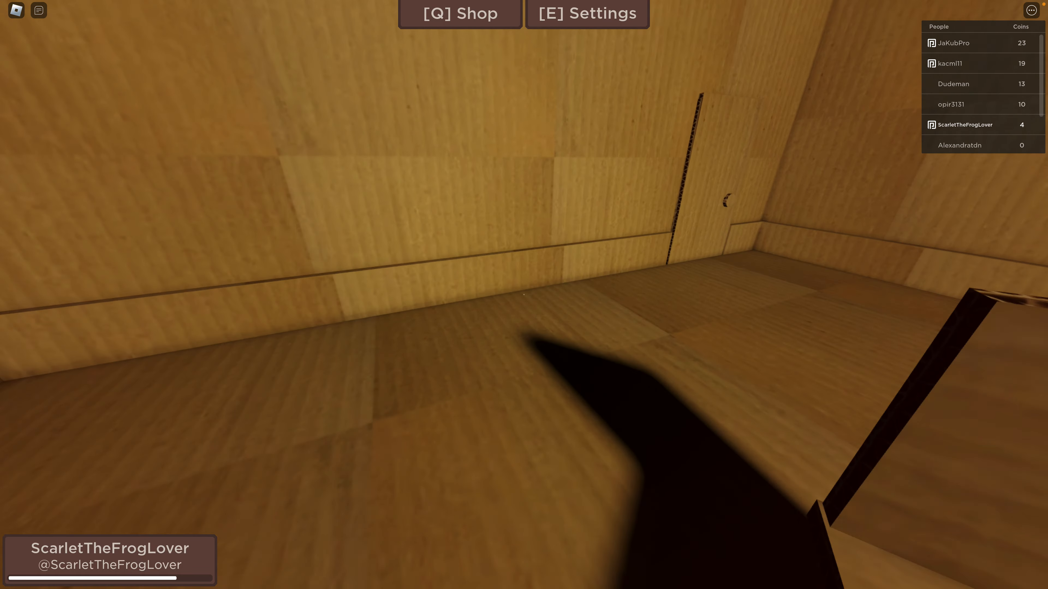
pyautogui.moveTo(524, 295)
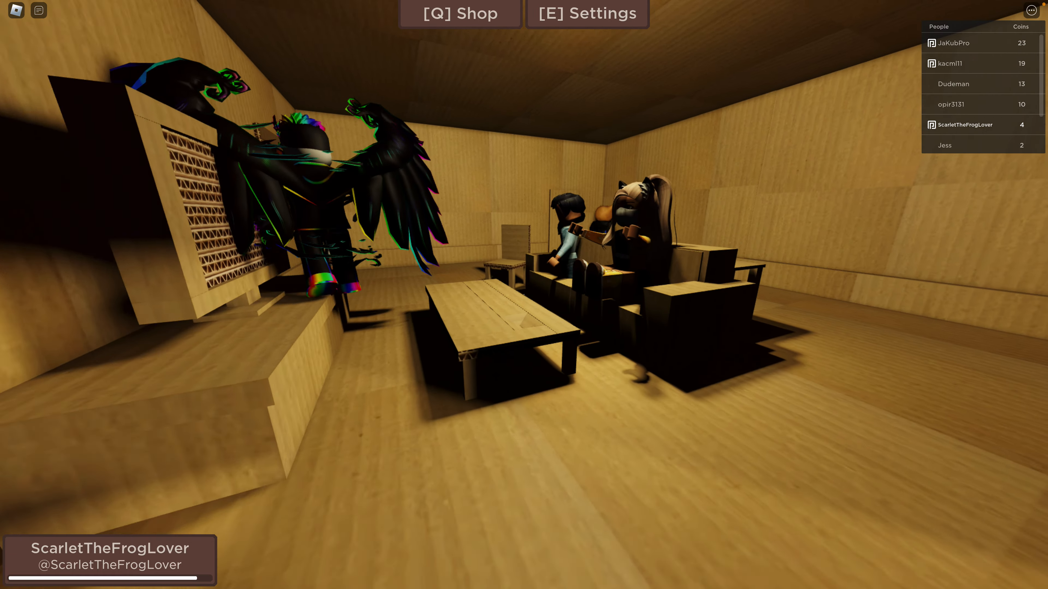
pyautogui.moveTo(524, 295)
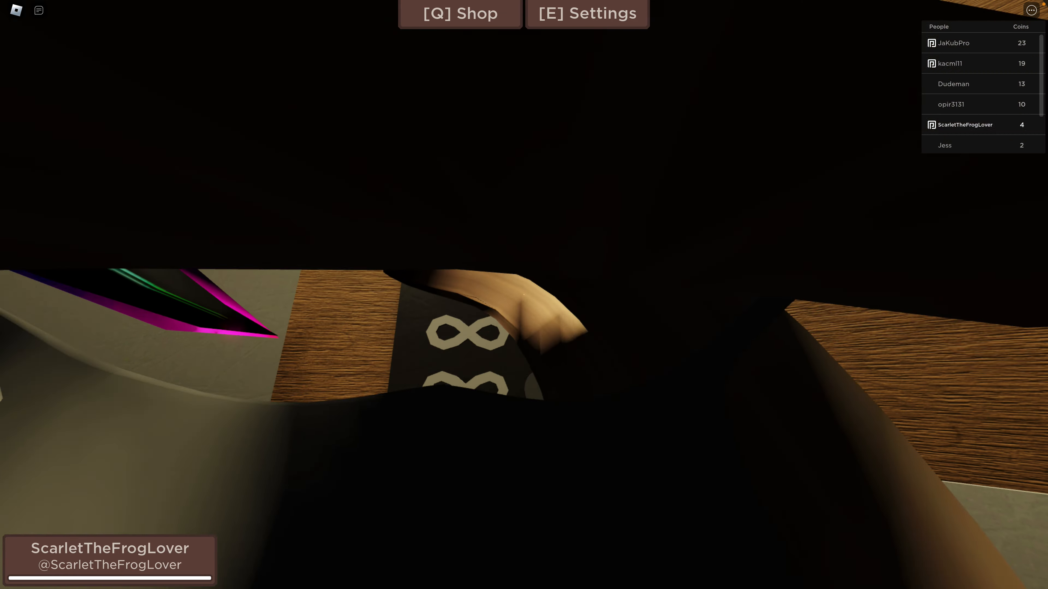
pyautogui.moveTo(524, 295)
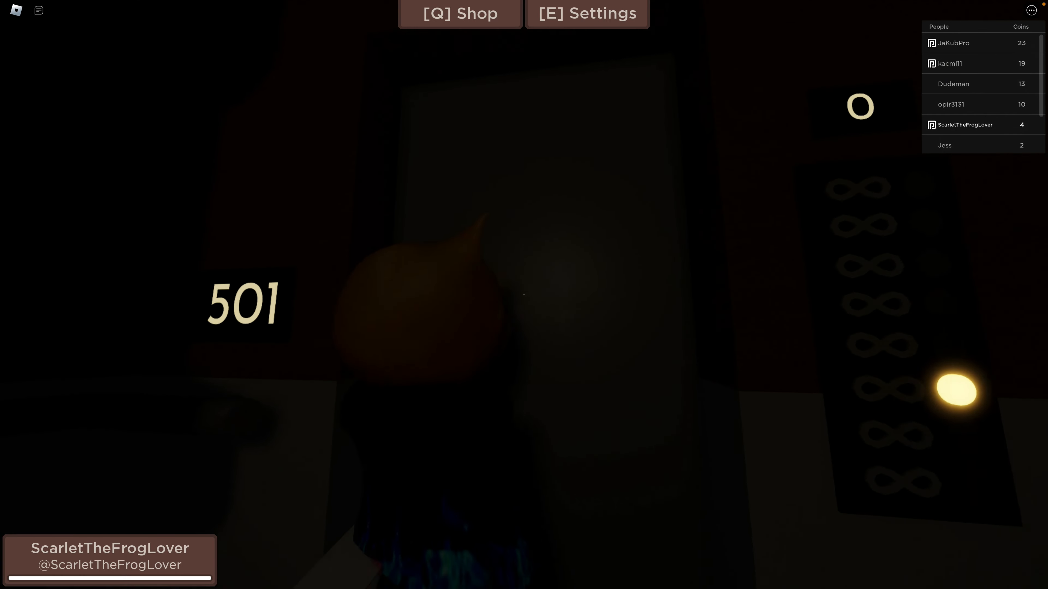
pyautogui.moveTo(524, 295)
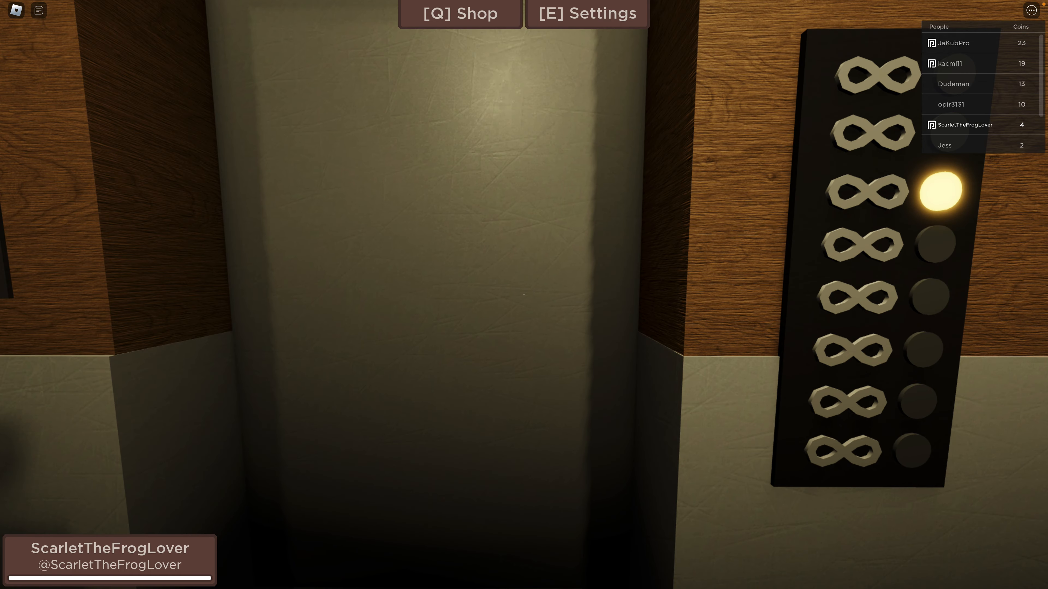
pyautogui.moveTo(524, 295)
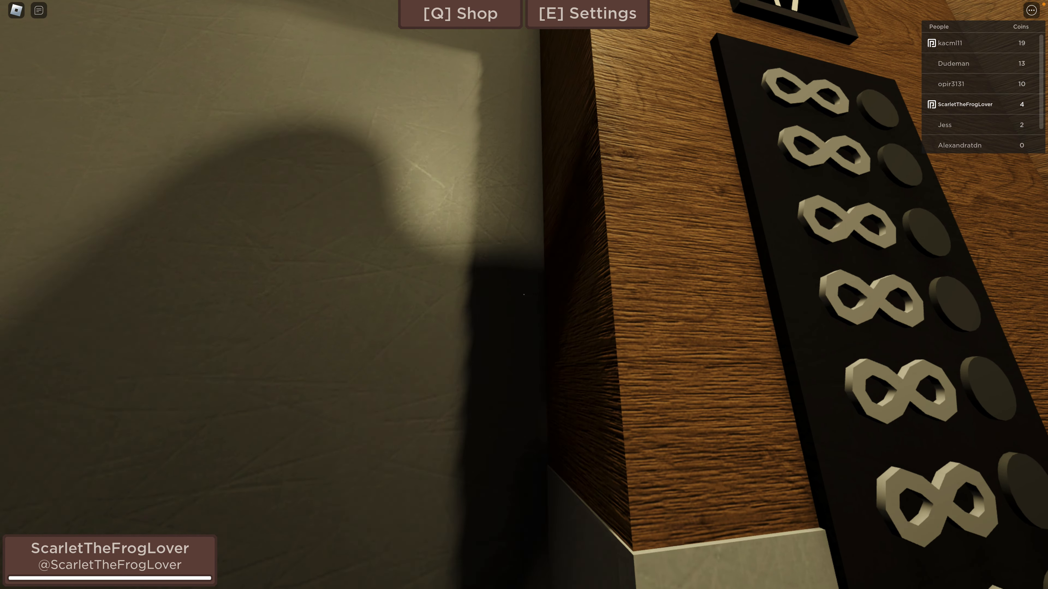
pyautogui.click(459, 13)
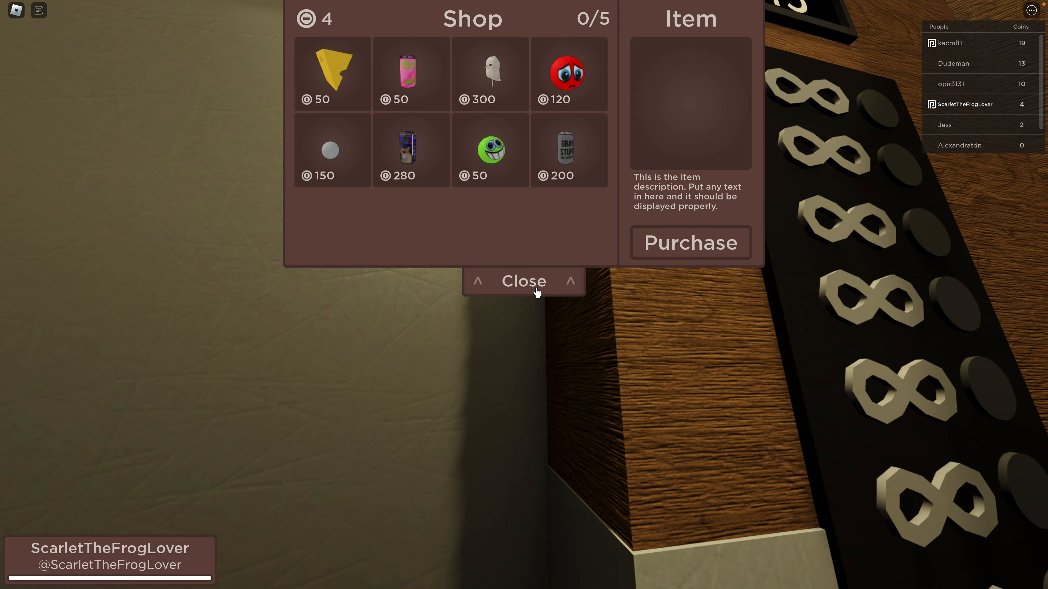
pyautogui.click(523, 280)
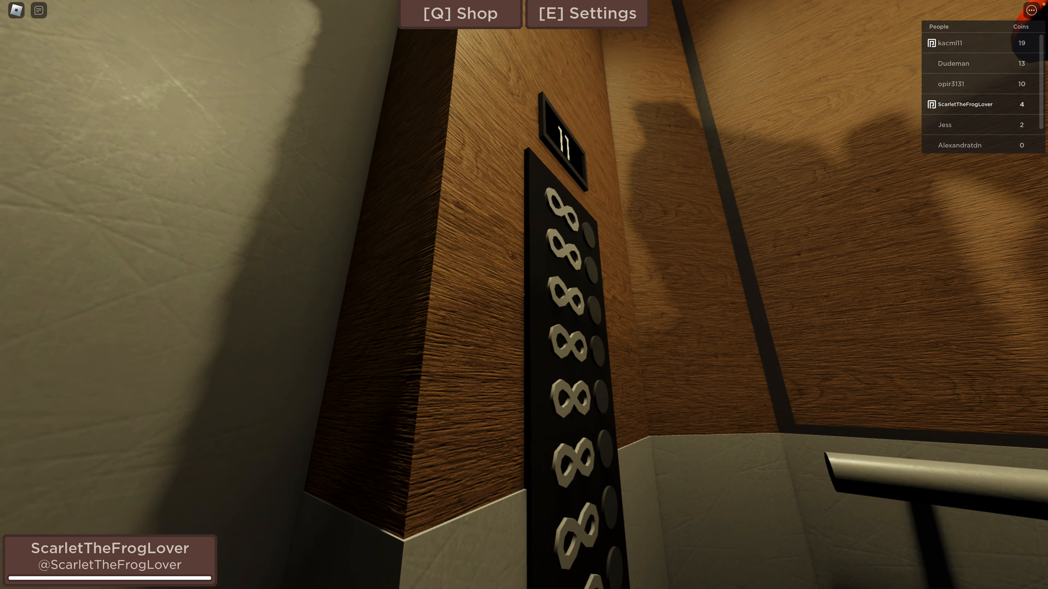
pyautogui.moveTo(523, 294)
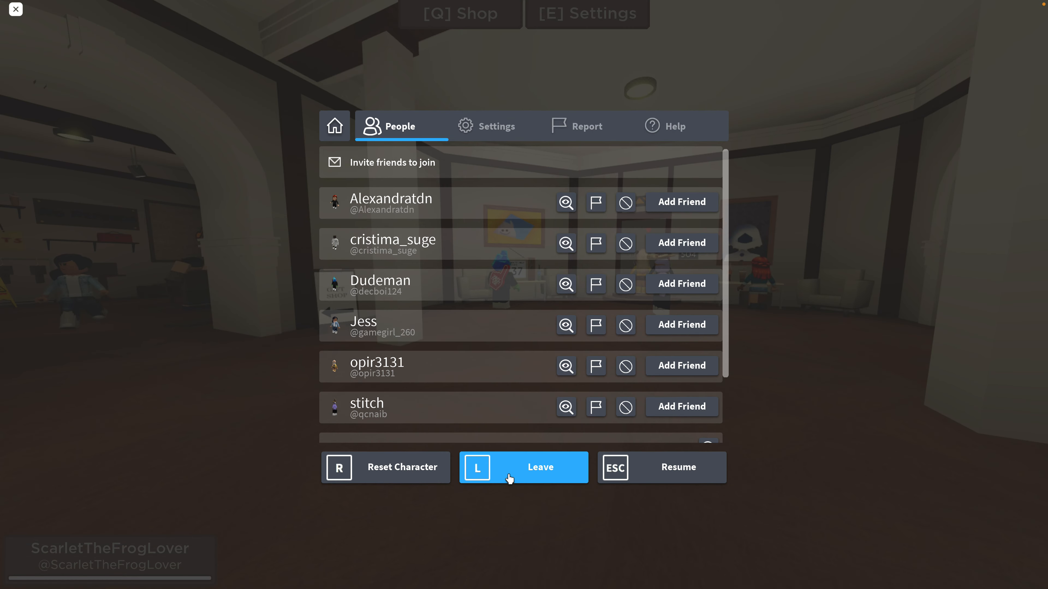
# Step: Leave the game session and return to the Regretevator ALPHA game page
pyautogui.click(523, 467)
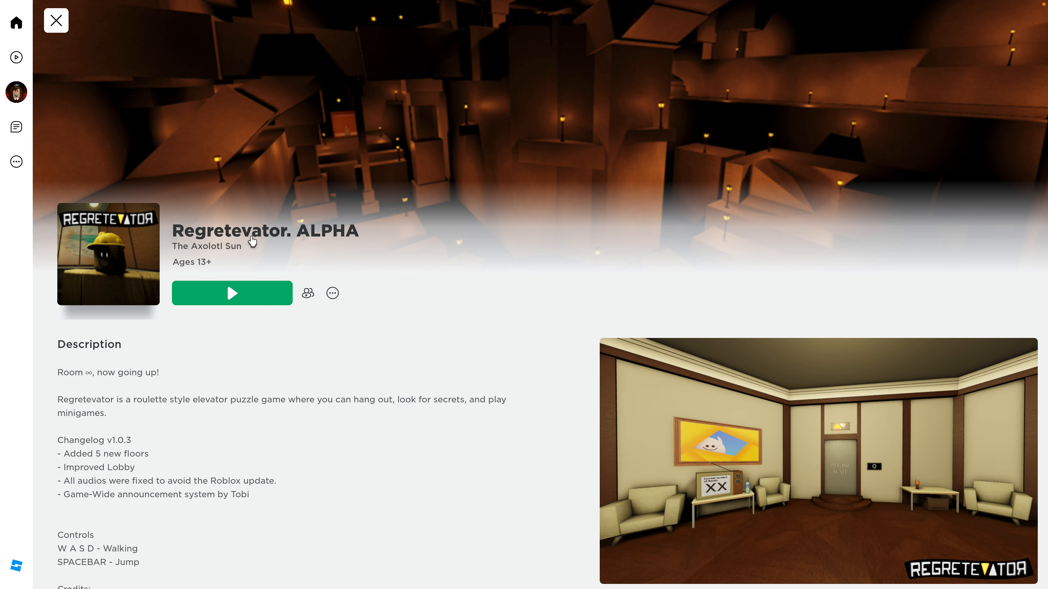
pyautogui.moveTo(344, 242)
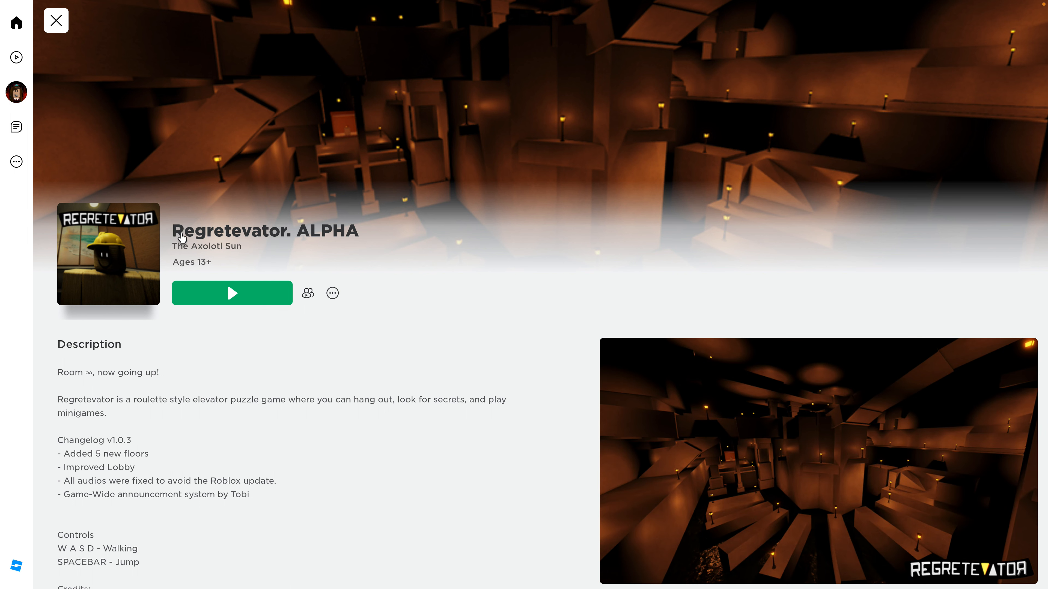
pyautogui.moveTo(256, 241)
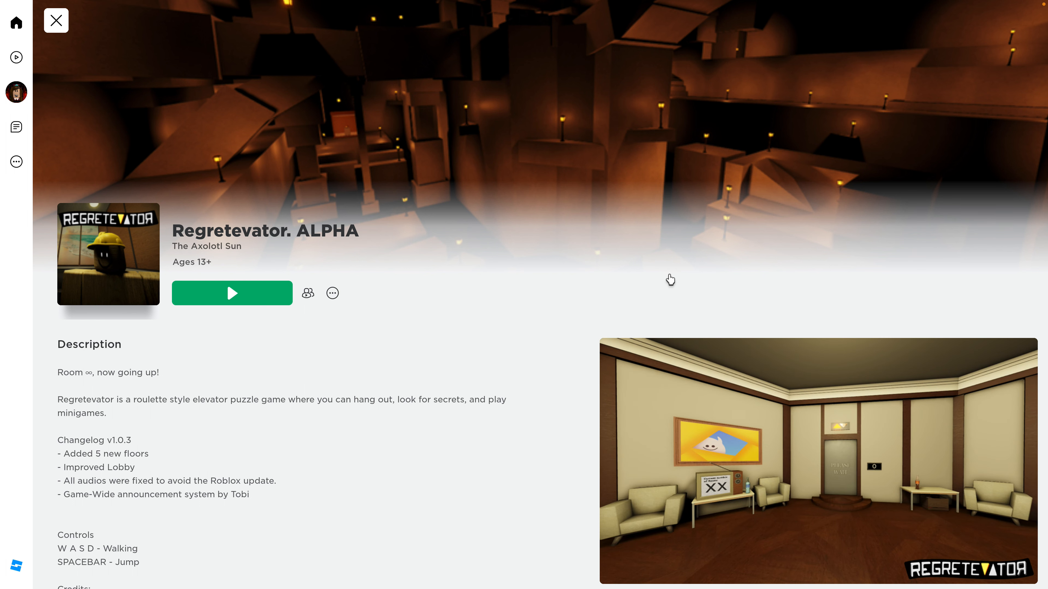
pyautogui.moveTo(658, 252)
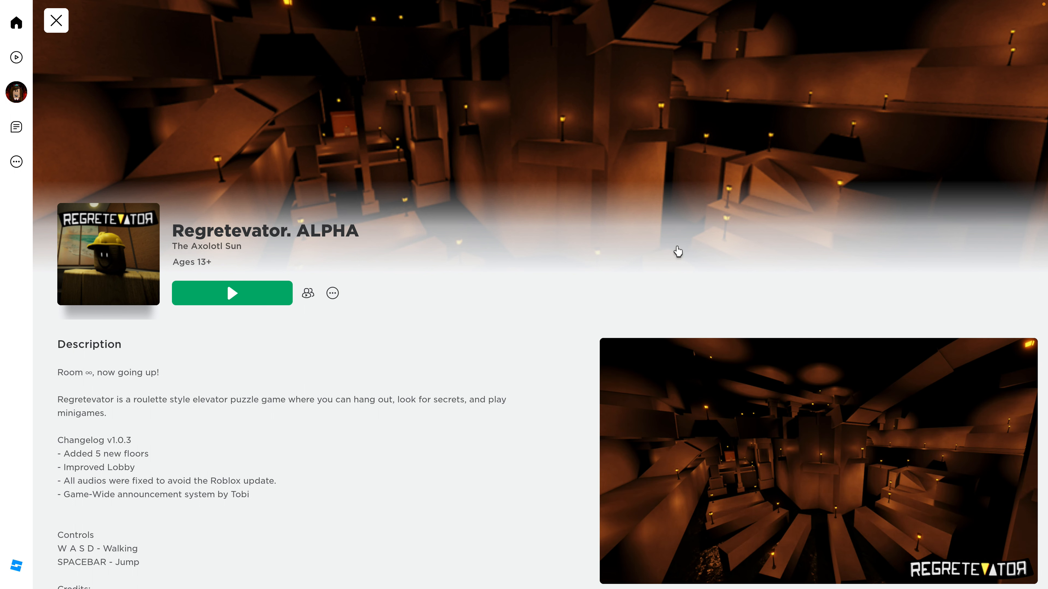
pyautogui.moveTo(735, 300)
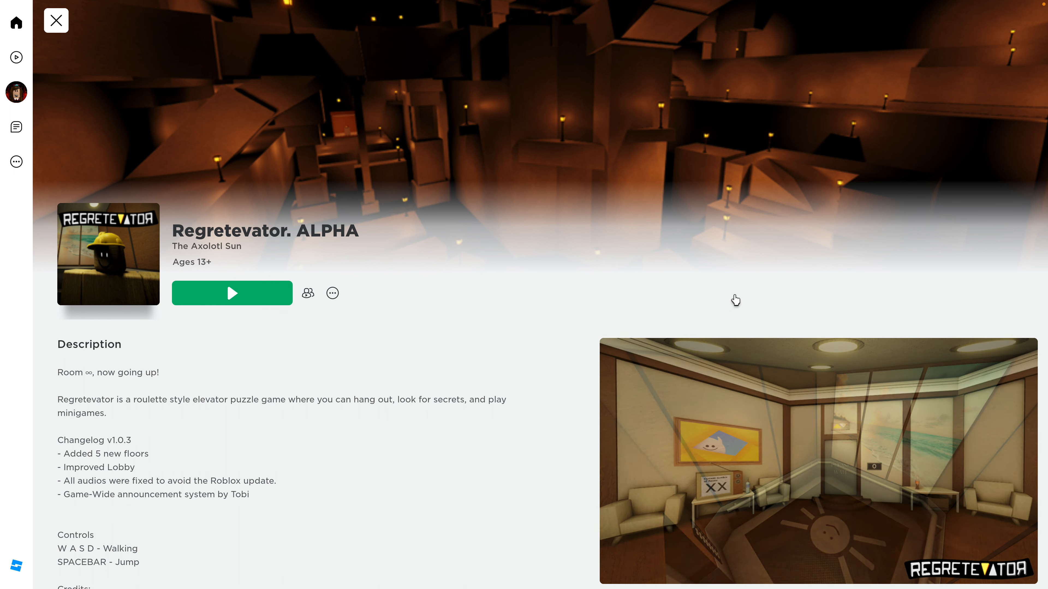
pyautogui.moveTo(413, 187)
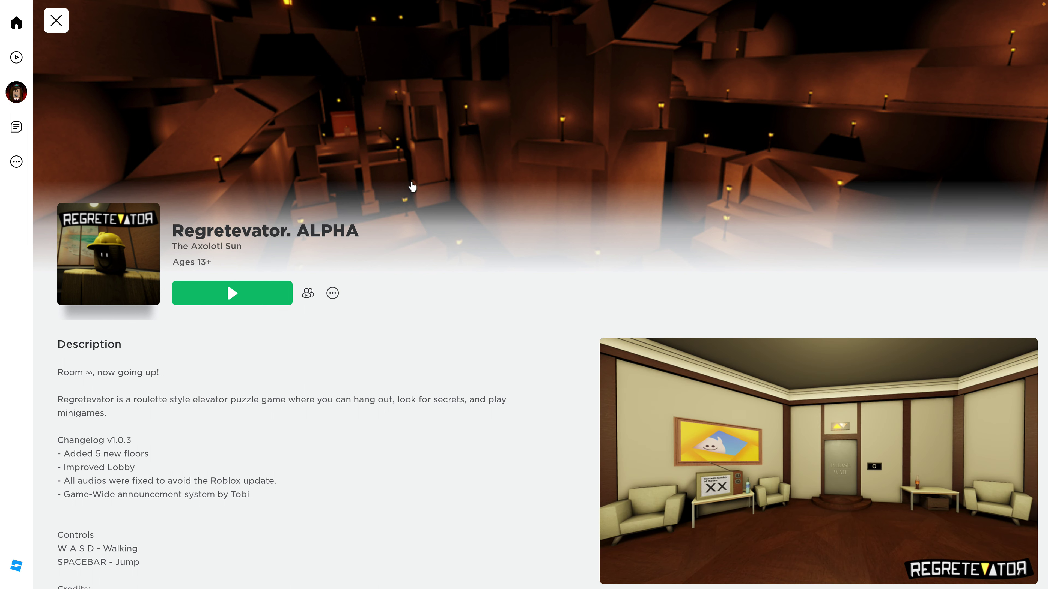